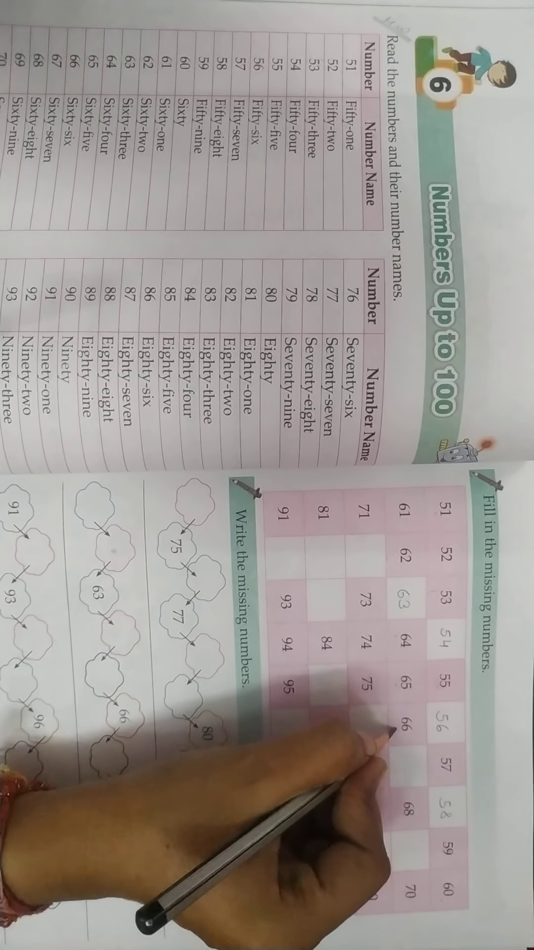
text(86)
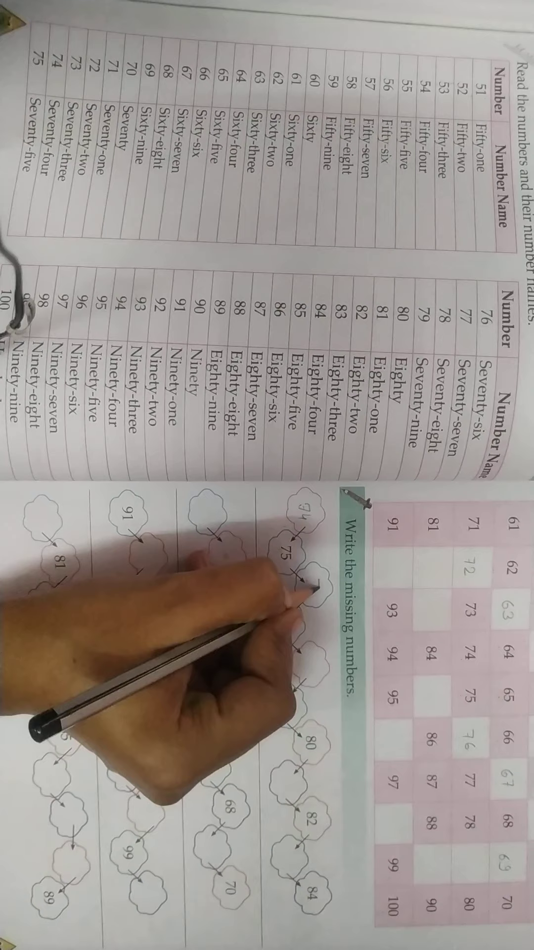
text(76)
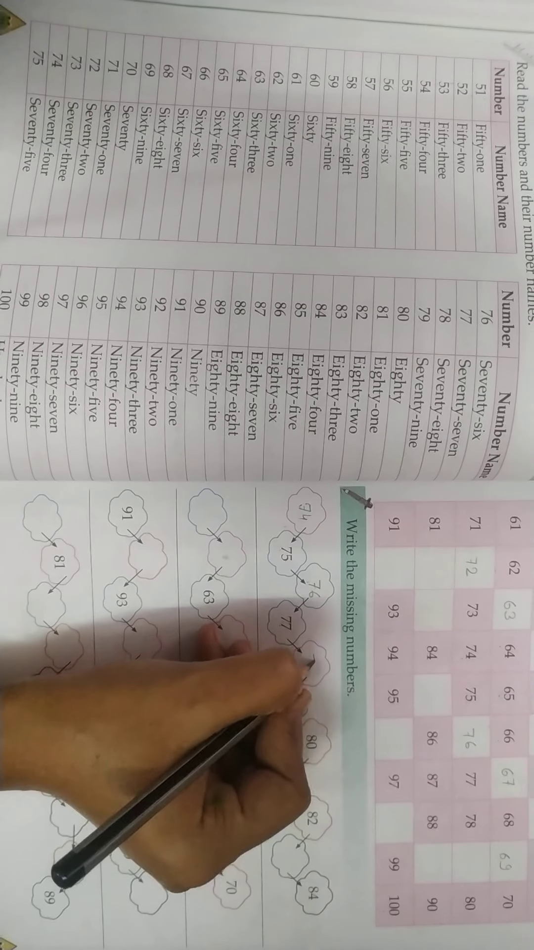
text(78)
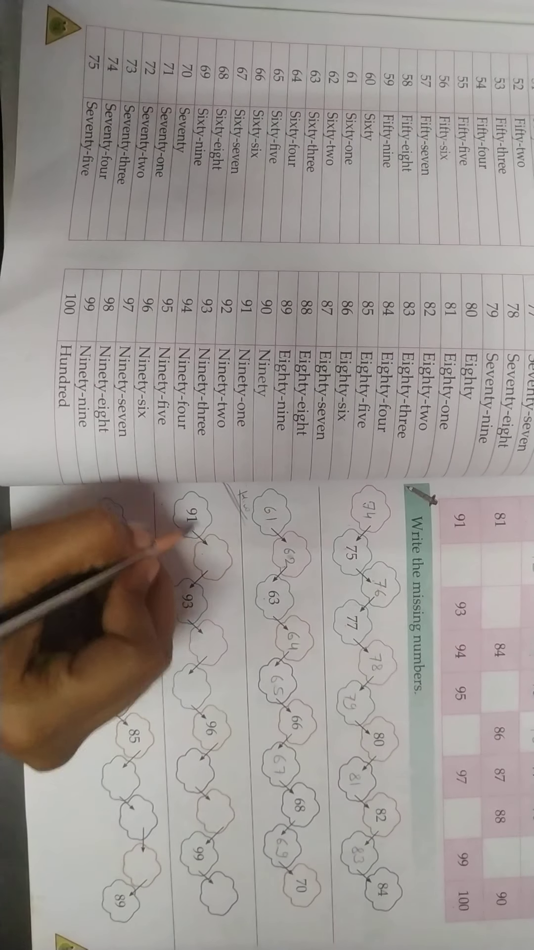
text(92)
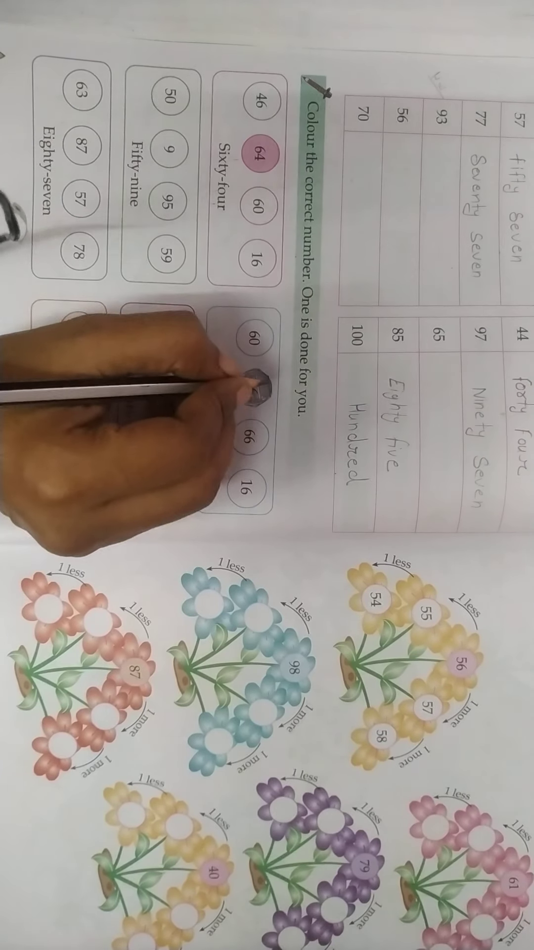
click(246, 388)
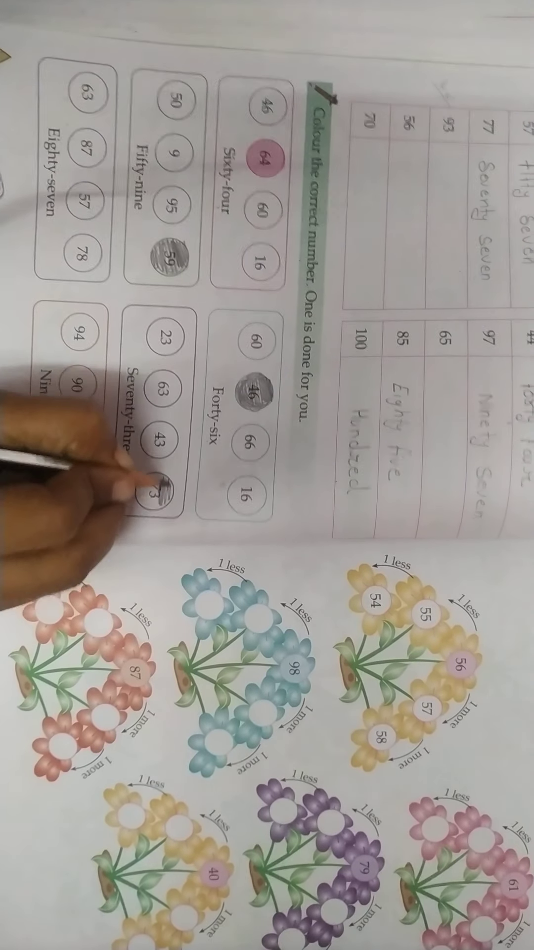
click(148, 479)
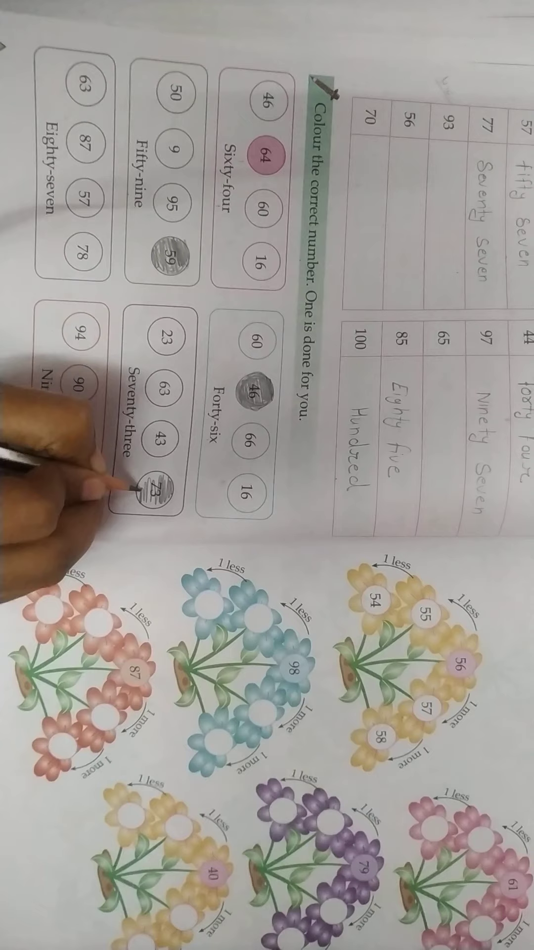